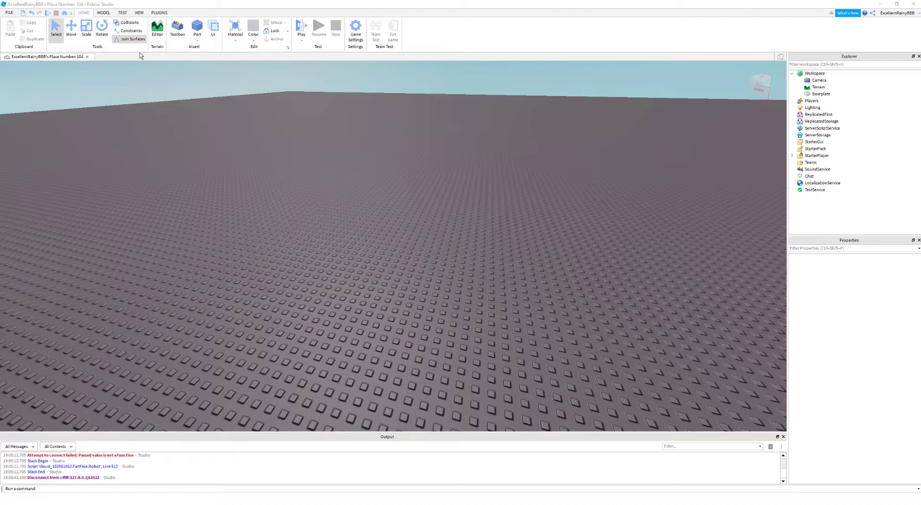
# Step: Insert a new part into the workspace from the Home ribbon's Part button
pyautogui.click(197, 29)
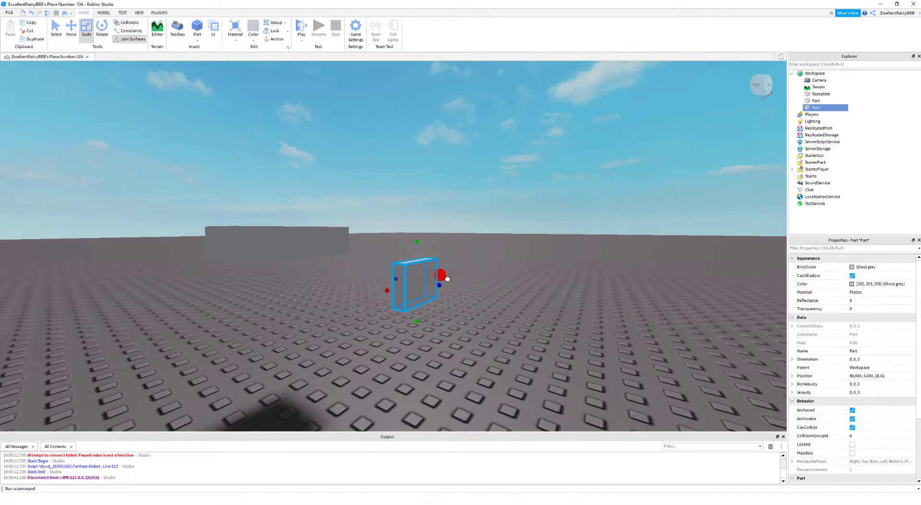
# Step: Colour the thin part Cyan, then scale it down and move it below the block
pyautogui.click(253, 31)
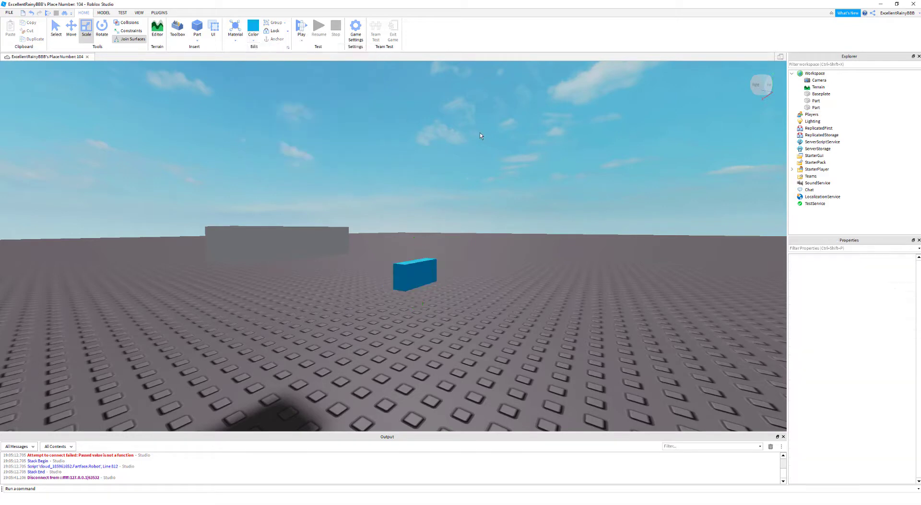
pyautogui.click(159, 13)
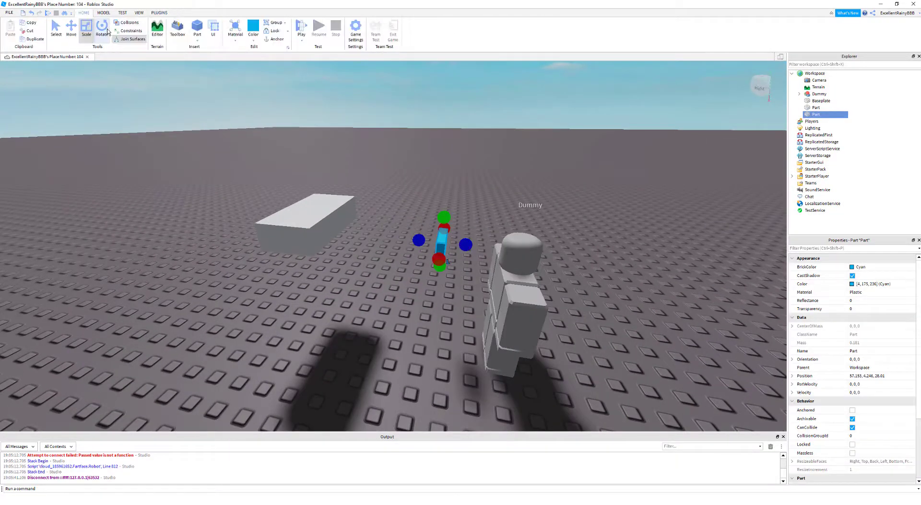
pyautogui.click(71, 27)
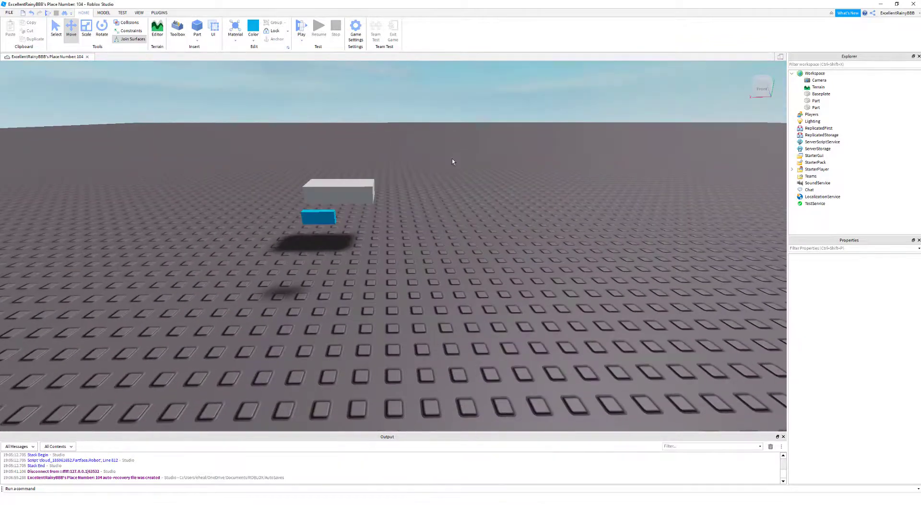
# Step: Rename the cyan Part to 'button' through its Explorer context menu
pyautogui.click(816, 100)
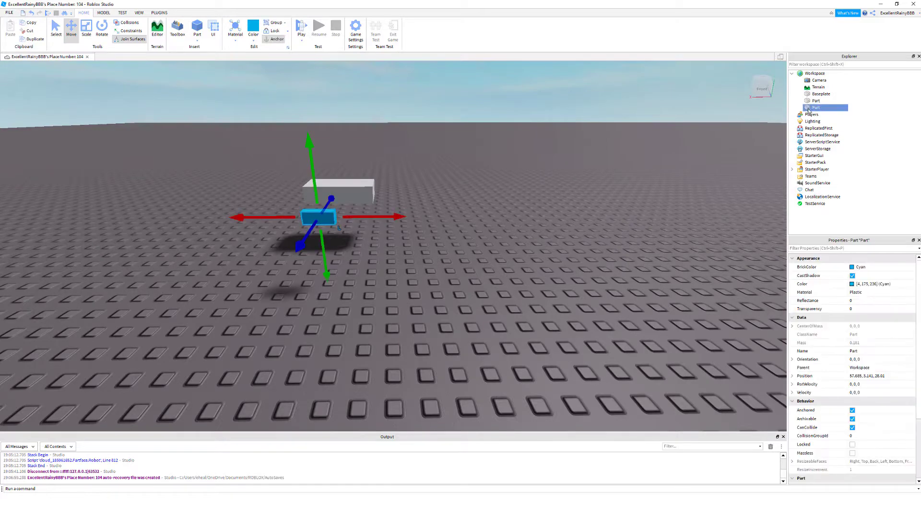
pyautogui.rightClick(824, 108)
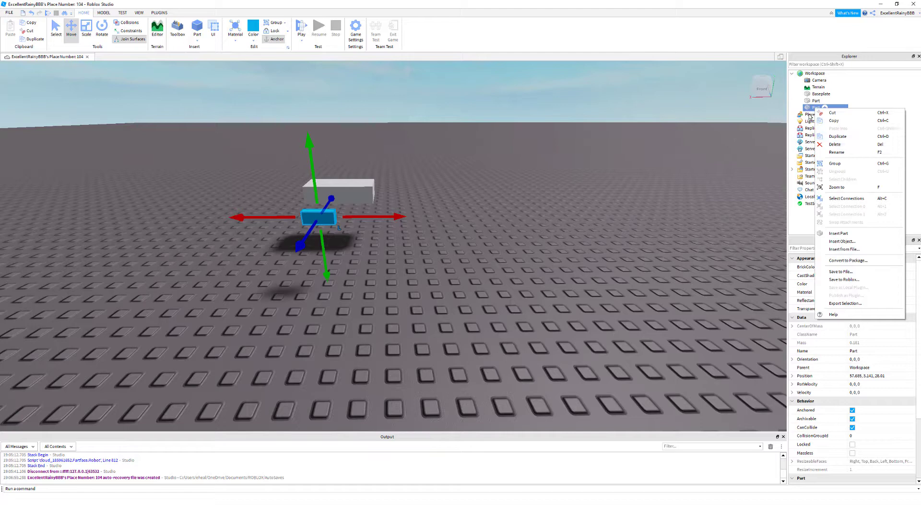
pyautogui.moveTo(837, 153)
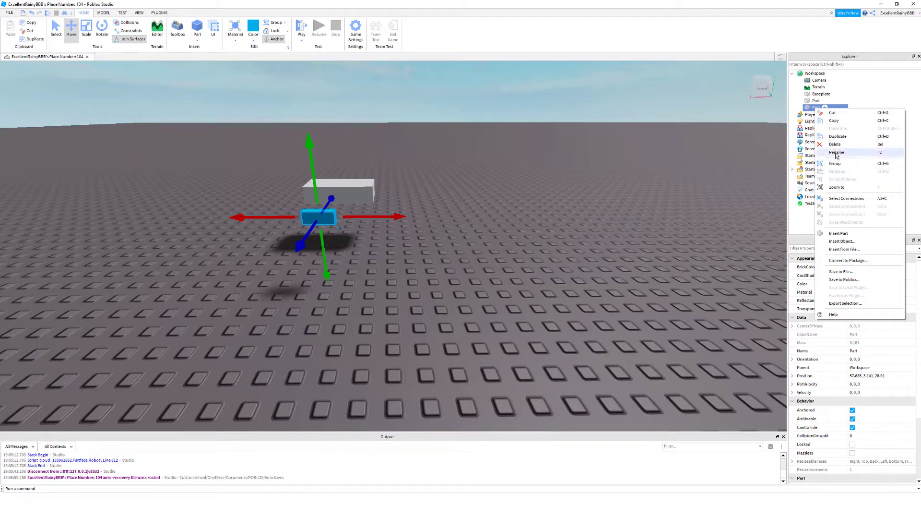
pyautogui.click(836, 153)
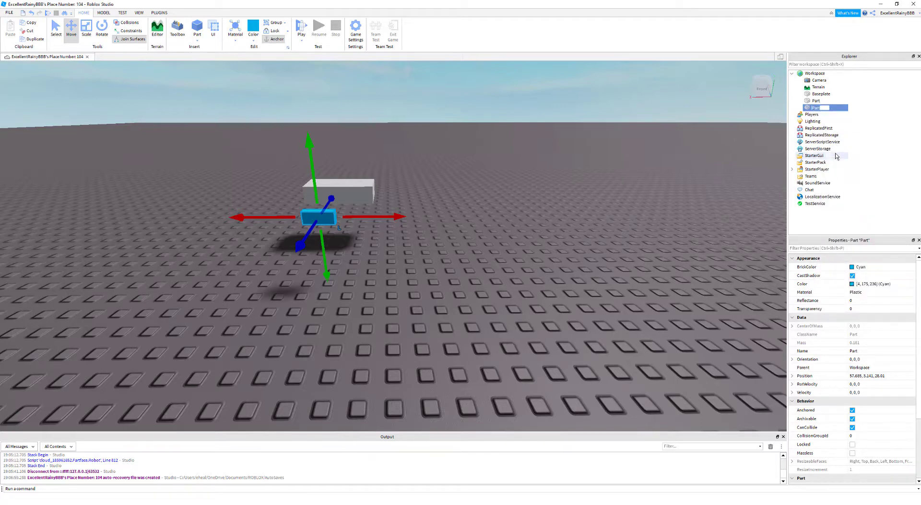
pyautogui.write('button')
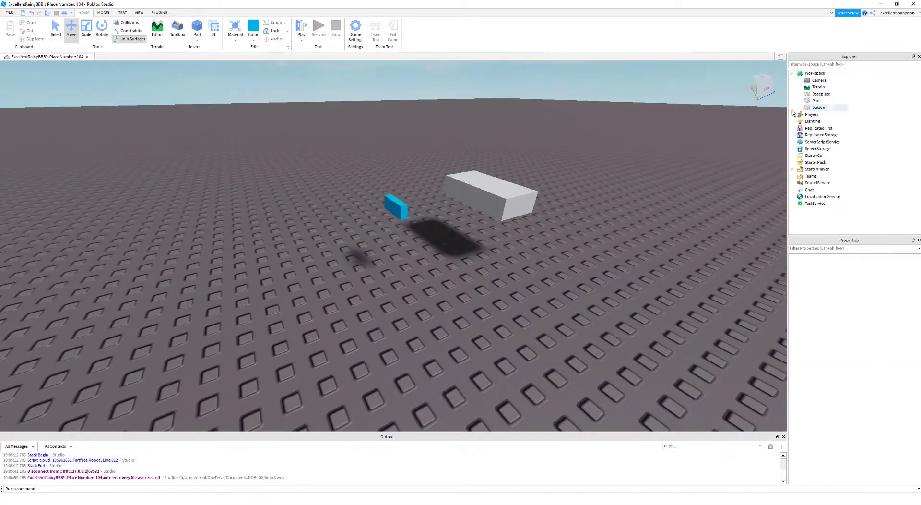
# Step: Insert a ClickDetector object as a child of the button part
pyautogui.click(819, 107)
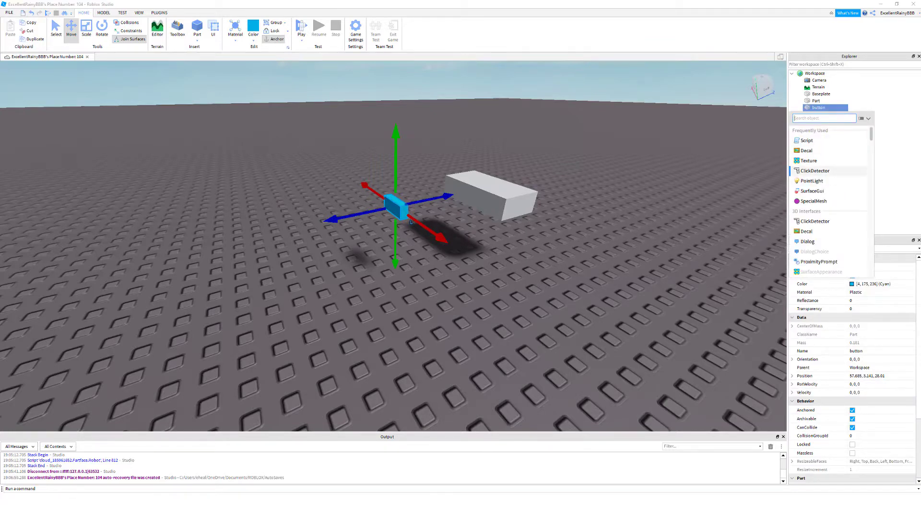
pyautogui.click(813, 170)
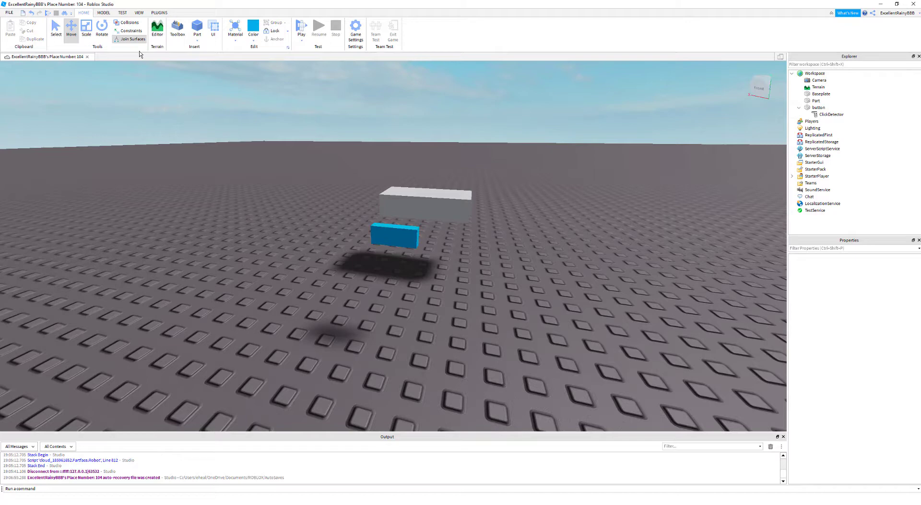
pyautogui.moveTo(388, 225)
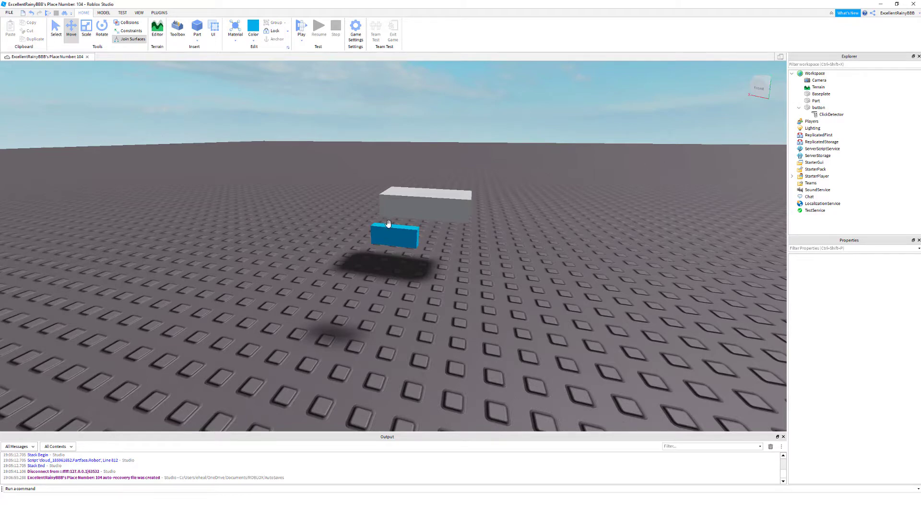
pyautogui.click(395, 235)
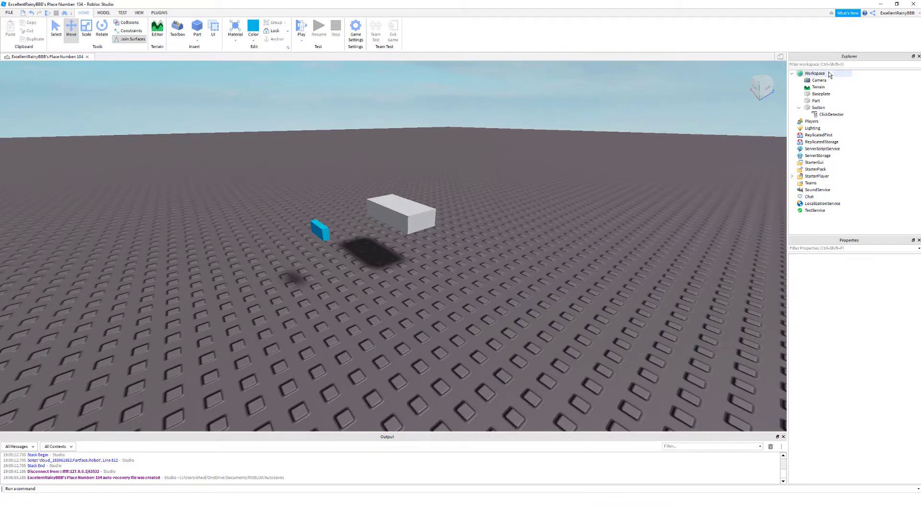
# Step: Insert a Script under Workspace so the script editor opens
pyautogui.click(831, 73)
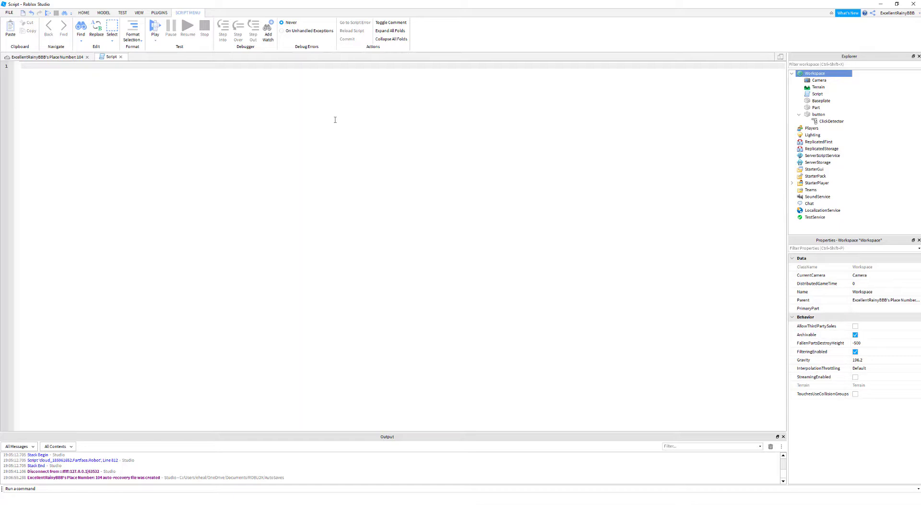
# Step: Declare local variables for the Part, workspace.button, and the button's ClickDetector
pyautogui.write('local part = workspace.')
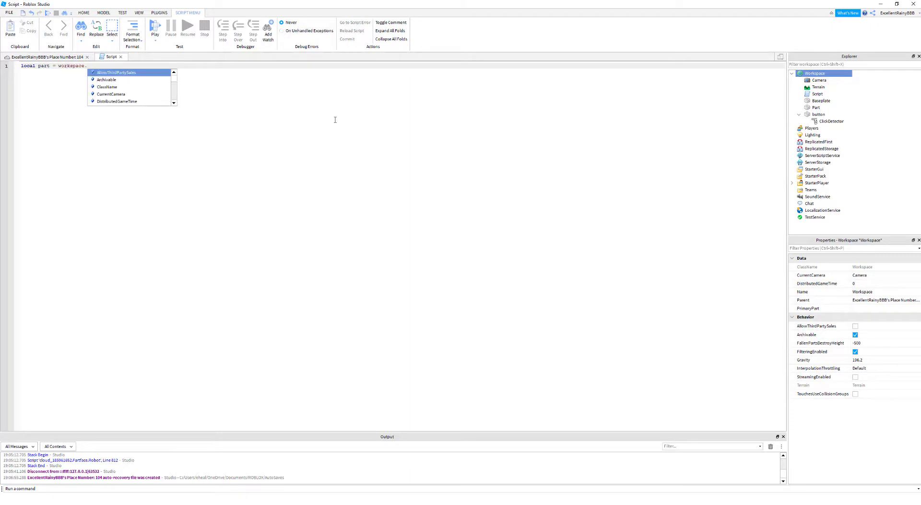
pyautogui.write('Part')
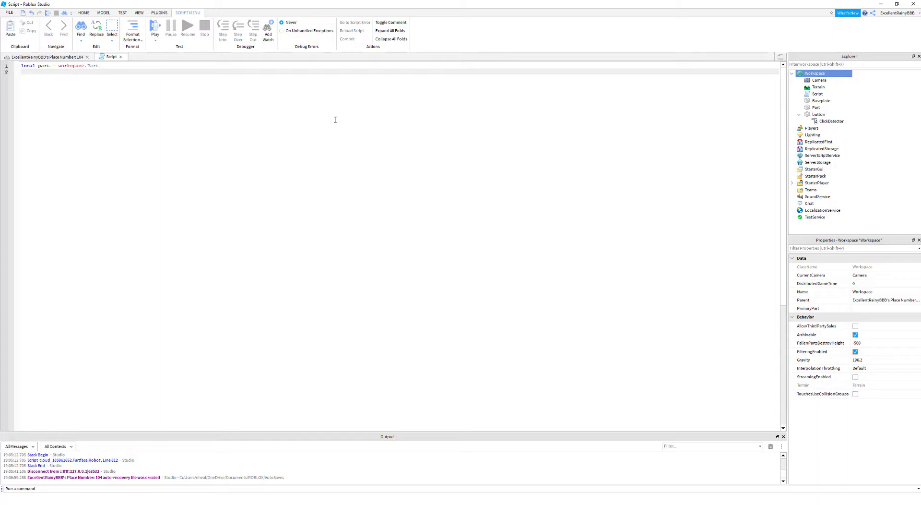
pyautogui.write('local butt')
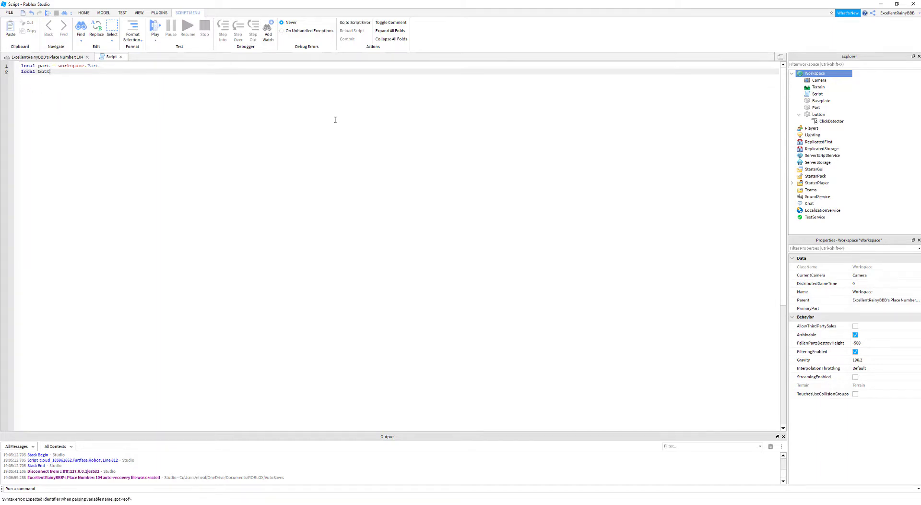
pyautogui.write('on = workspace')
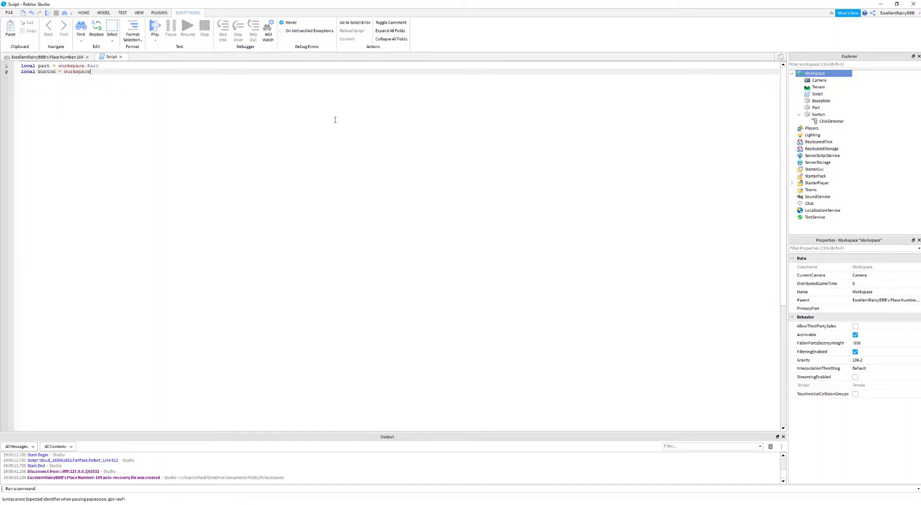
pyautogui.write('.button')
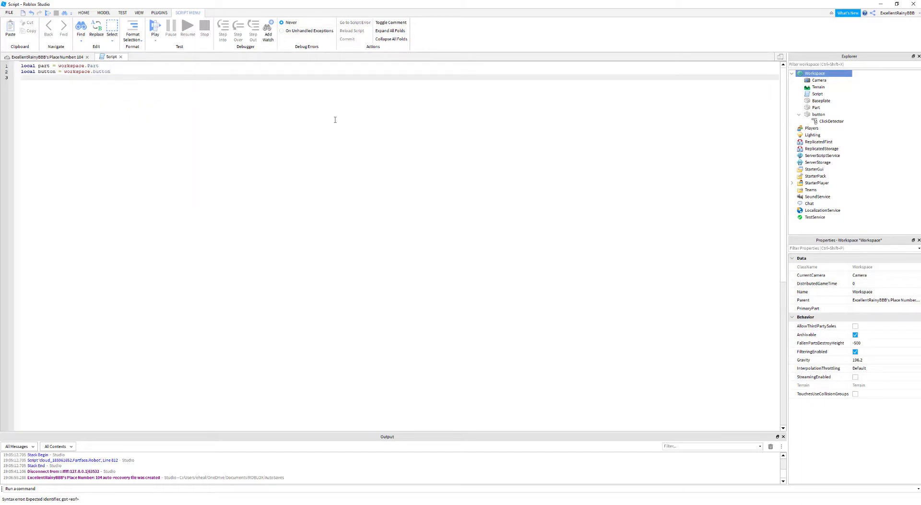
pyautogui.write('local clickDetector =')
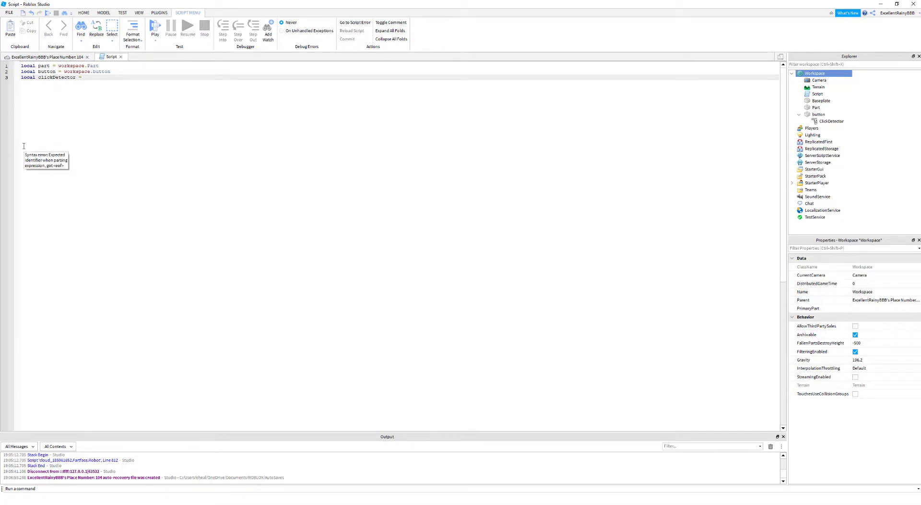
pyautogui.write('button.')
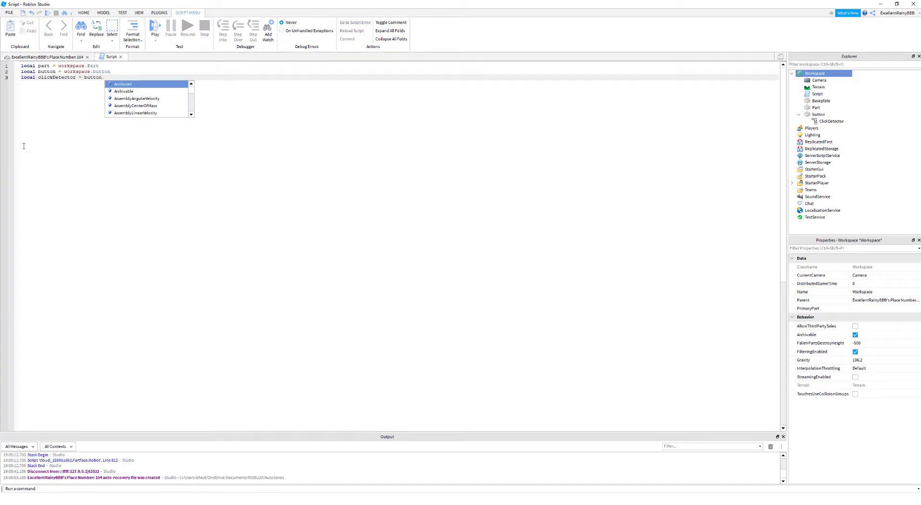
pyautogui.write('ClickDetector')
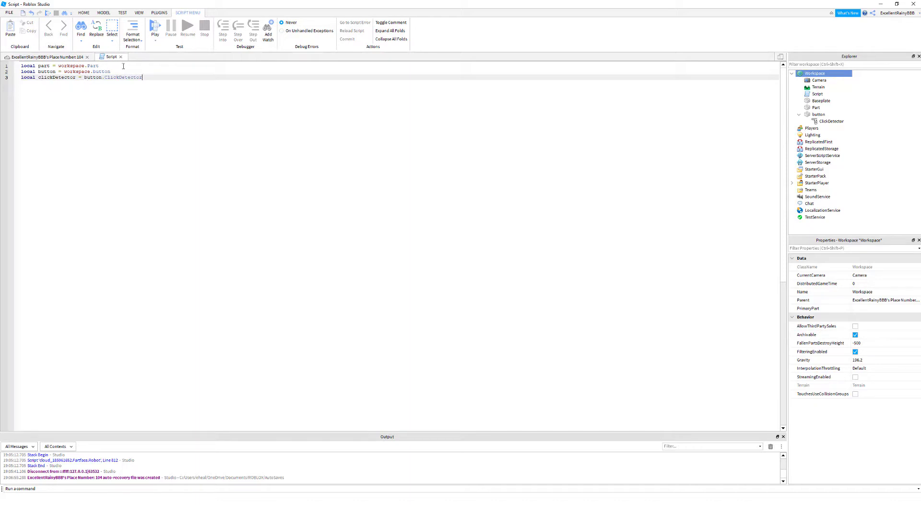
pyautogui.click(818, 114)
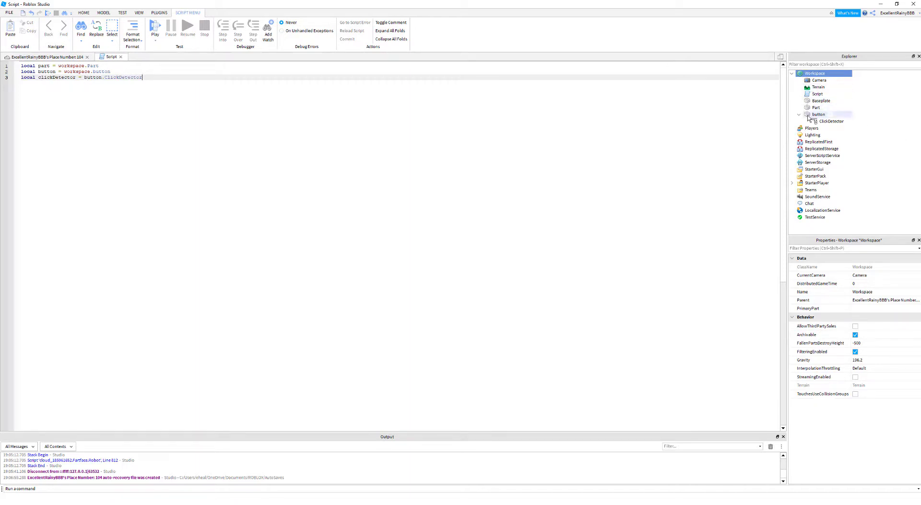
pyautogui.moveTo(291, 132)
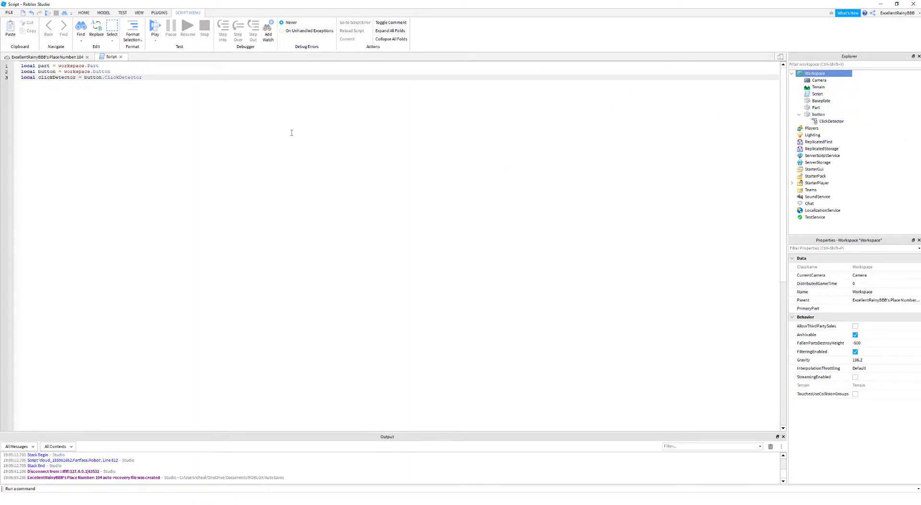
pyautogui.moveTo(349, 111)
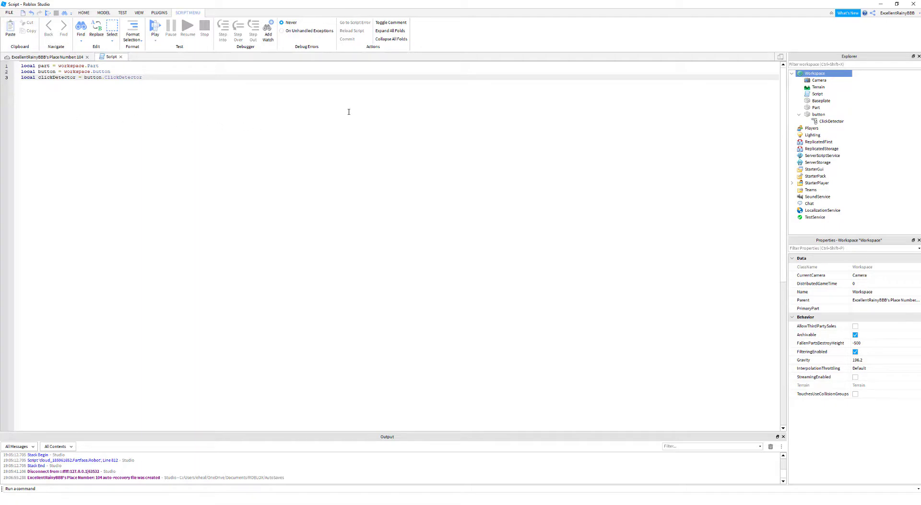
pyautogui.moveTo(75, 71)
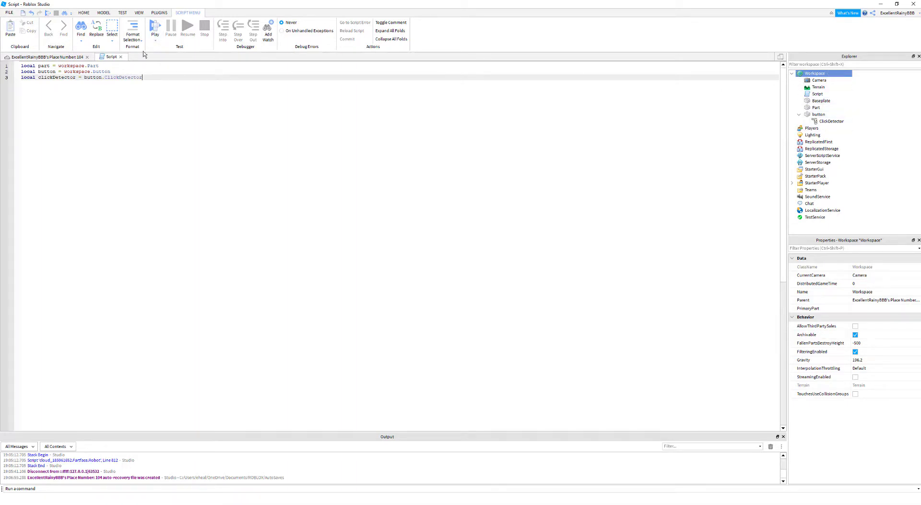
pyautogui.moveTo(174, 62)
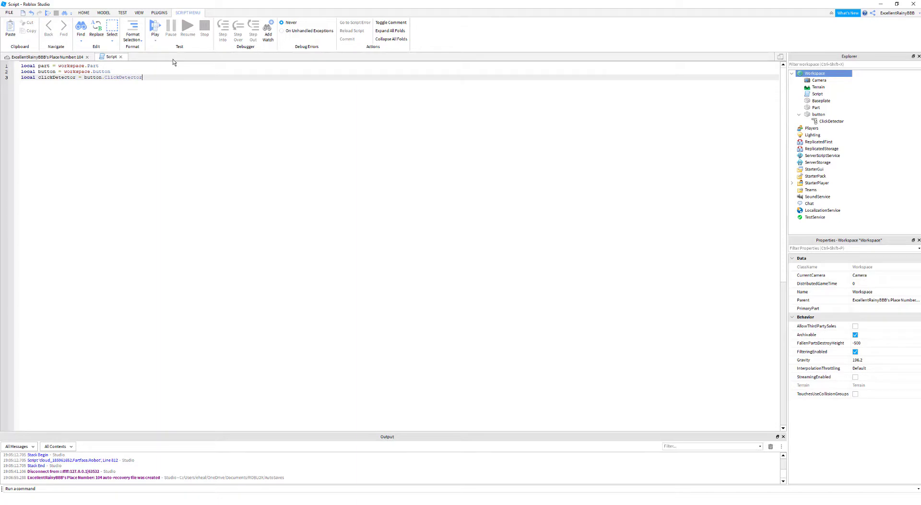
# Step: Add an empty function onClicked() on a new line below the variables
pyautogui.press('enter')
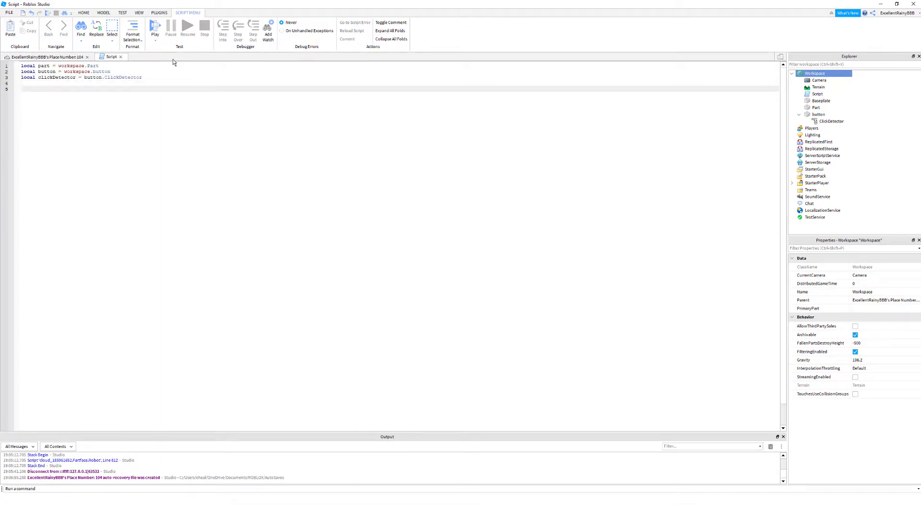
pyautogui.write('function')
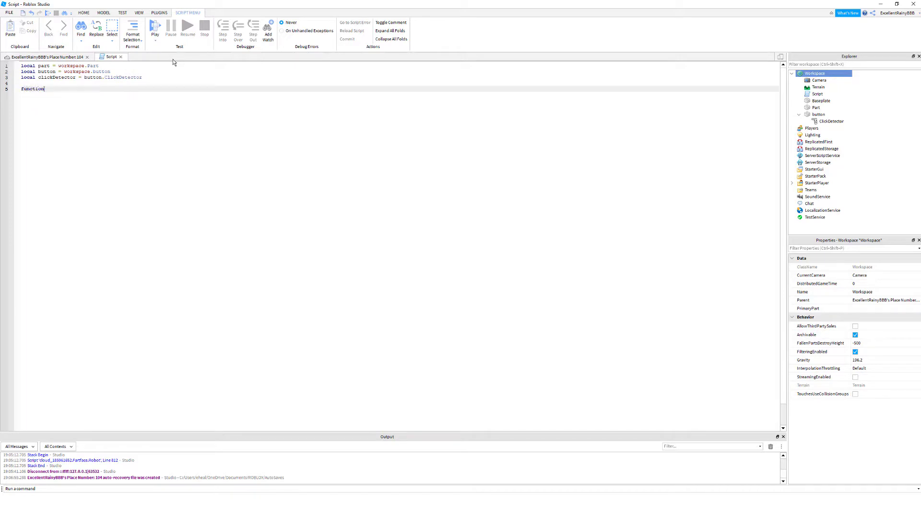
pyautogui.write('onClicke')
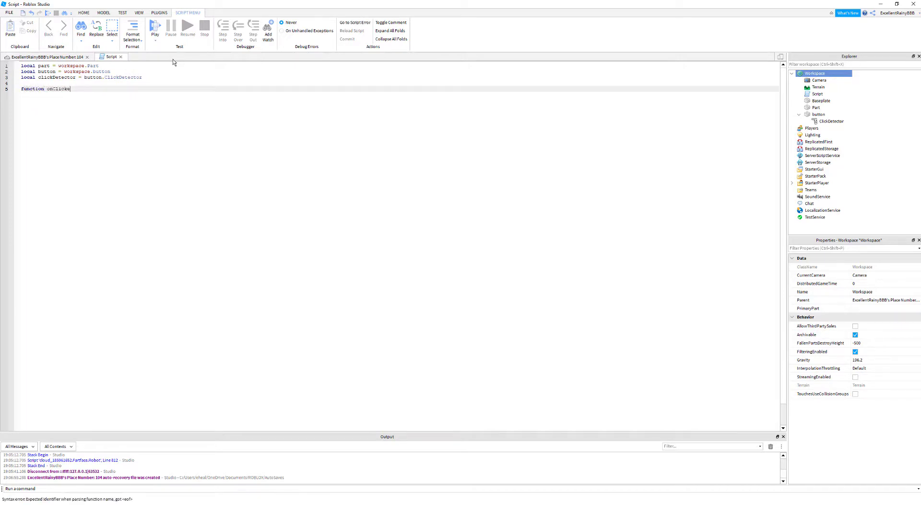
pyautogui.write('()')
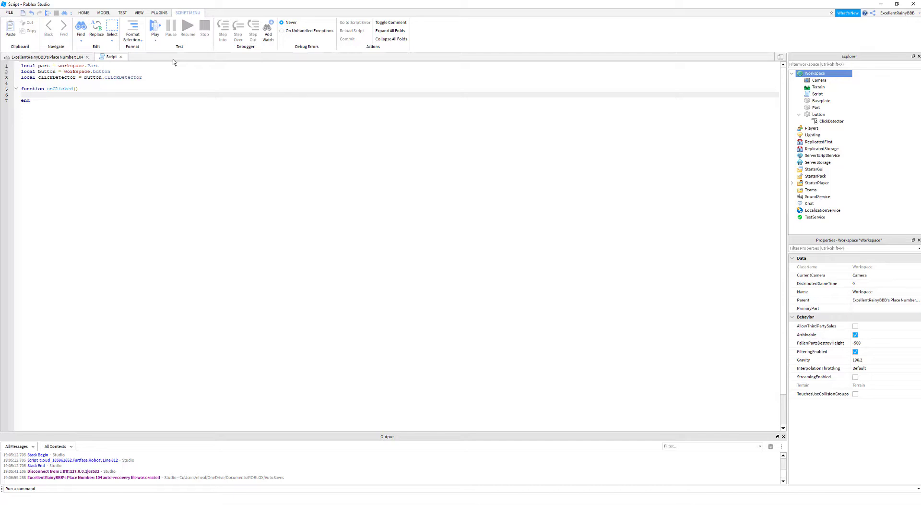
# Step: Write part.Transparency = 1 inside the onClicked function body
pyautogui.click(33, 94)
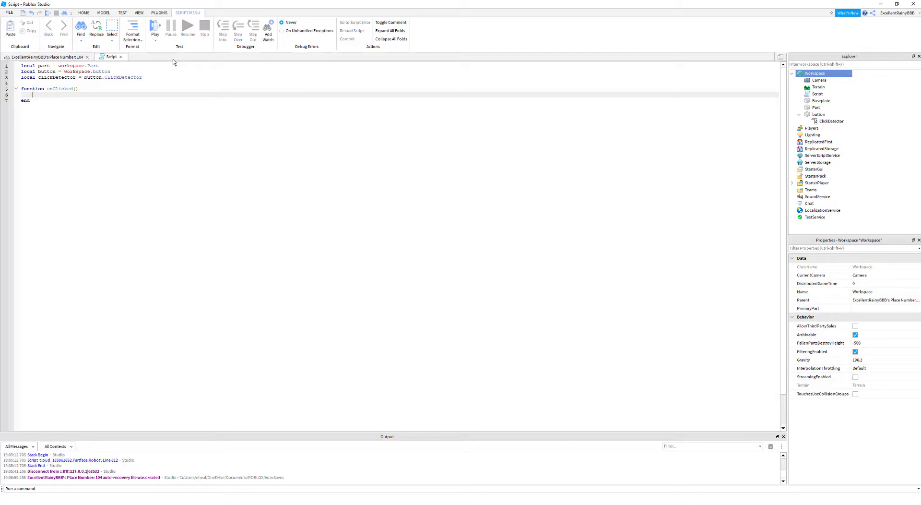
pyautogui.write('part.T')
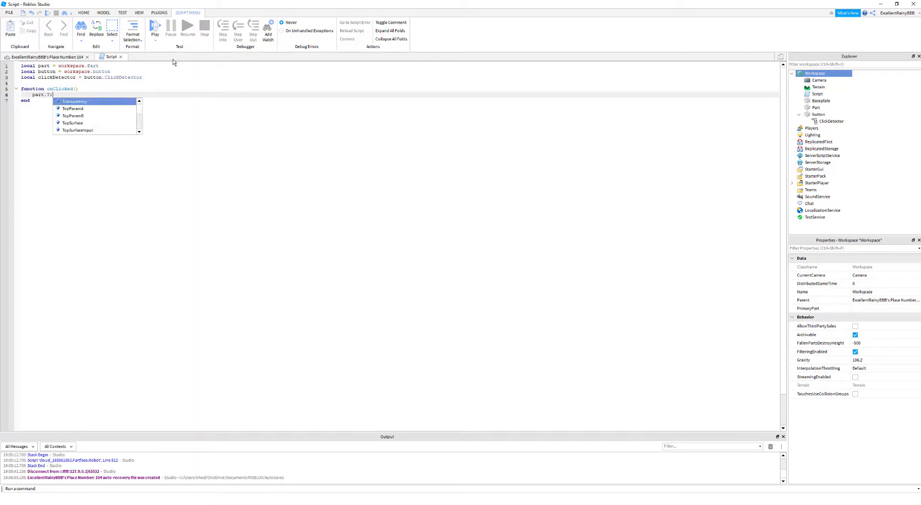
pyautogui.write('ransparency = 1')
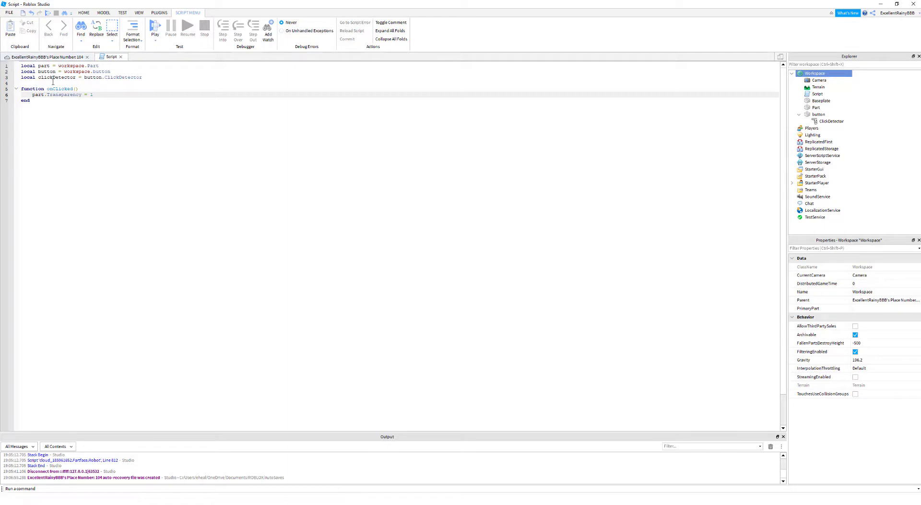
# Step: Select the Part in Explorer, view the place, and return to the script
pyautogui.click(817, 94)
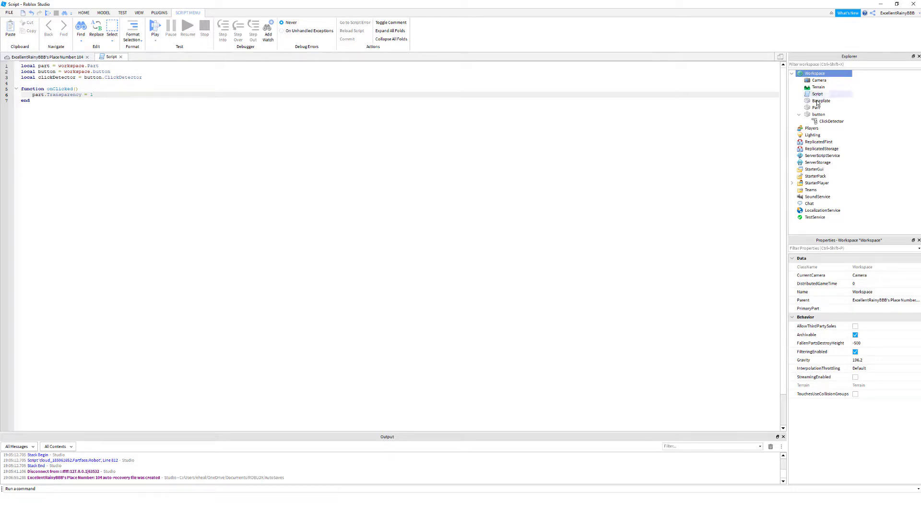
pyautogui.click(818, 107)
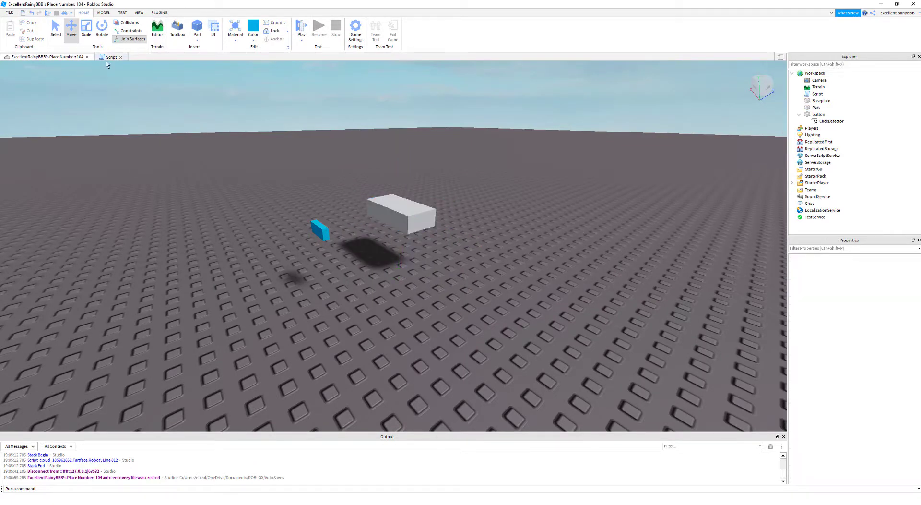
pyautogui.click(110, 57)
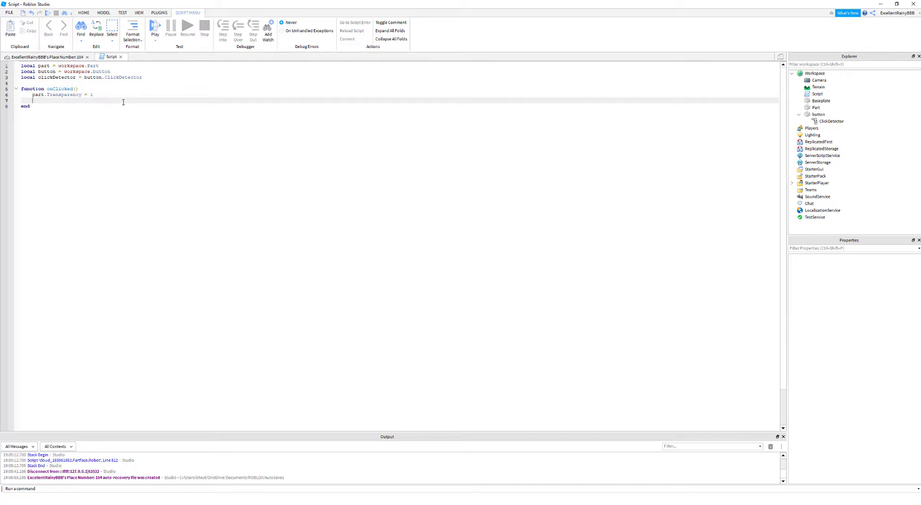
# Step: Add part.CanCollide = false to the function and inspect the Part's CanCollide property
pyautogui.write('part.CanCollide')
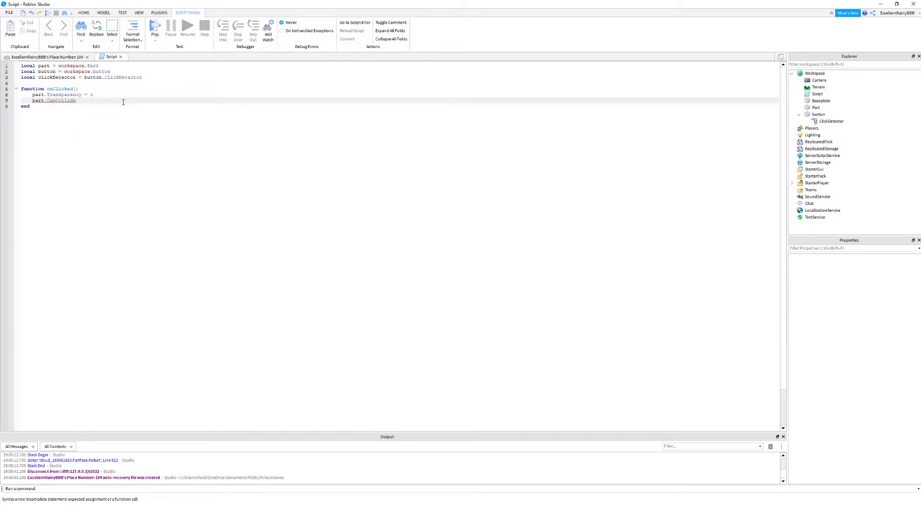
pyautogui.write('= false')
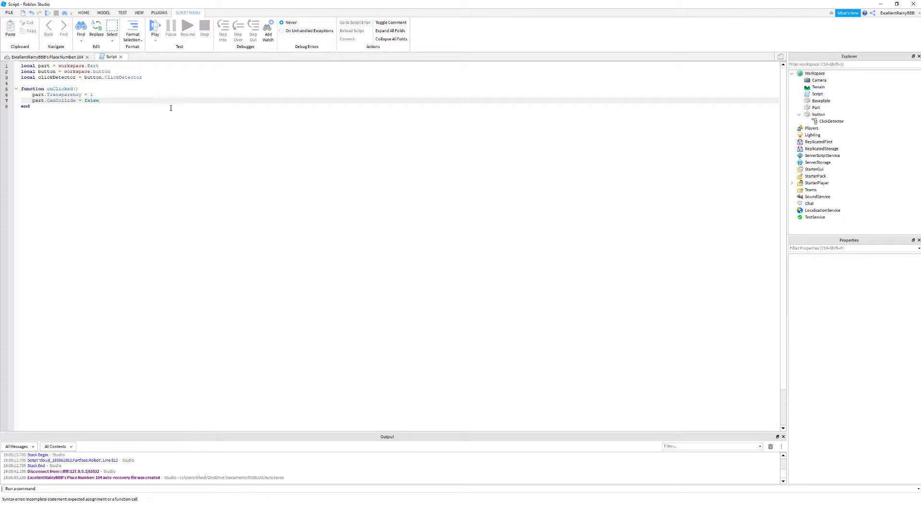
pyautogui.click(817, 107)
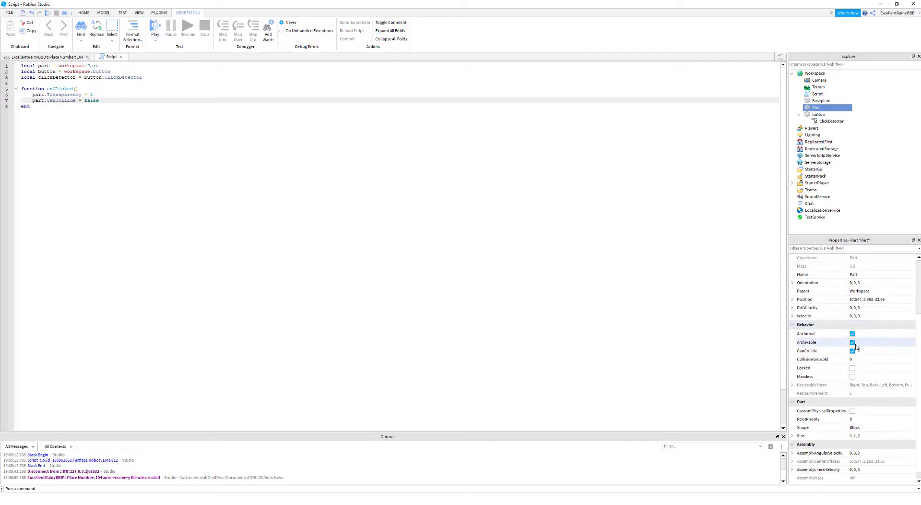
pyautogui.click(853, 351)
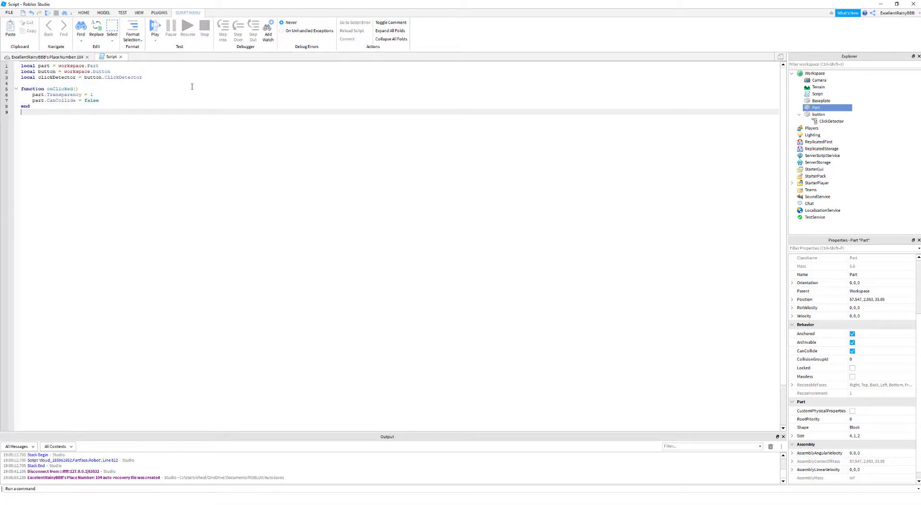
# Step: Write clickDetector.MouseClick:Connect(onClicked) below the function and return to the place view
pyautogui.write('clickDetector.')
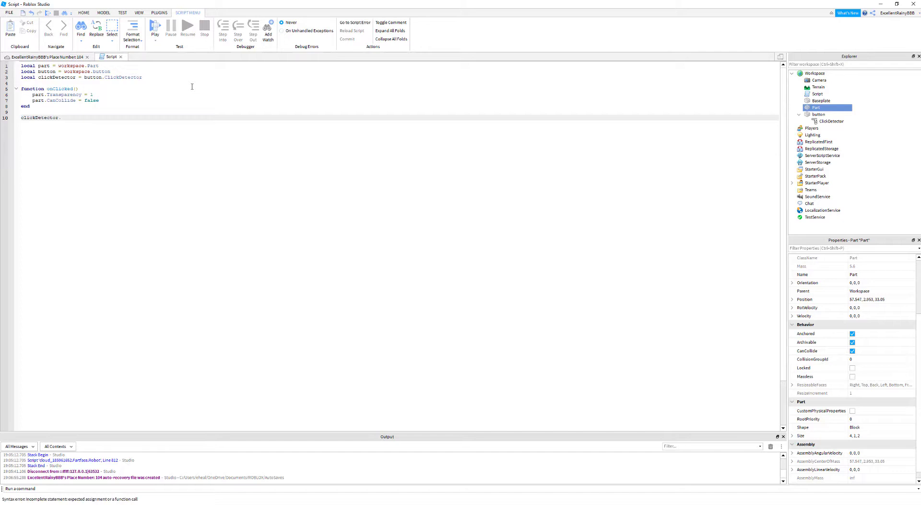
pyautogui.write('MouseClick')
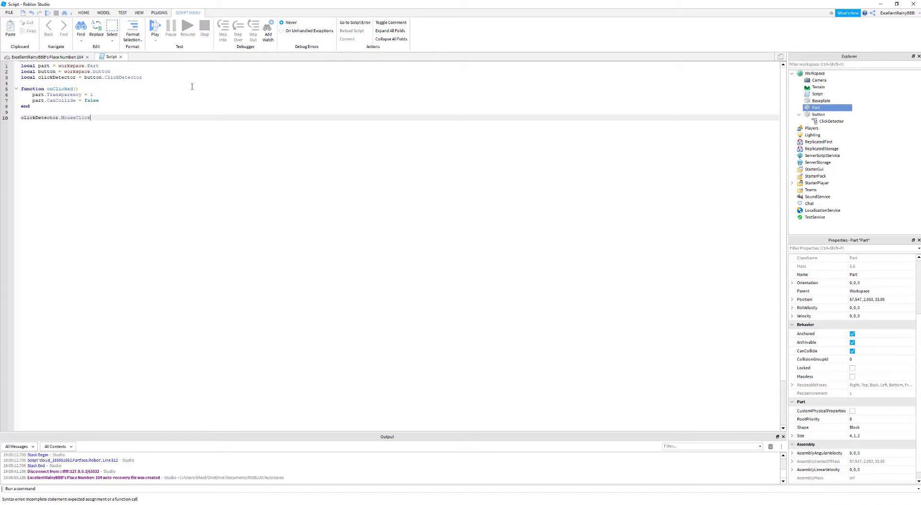
pyautogui.write(':Connect(')
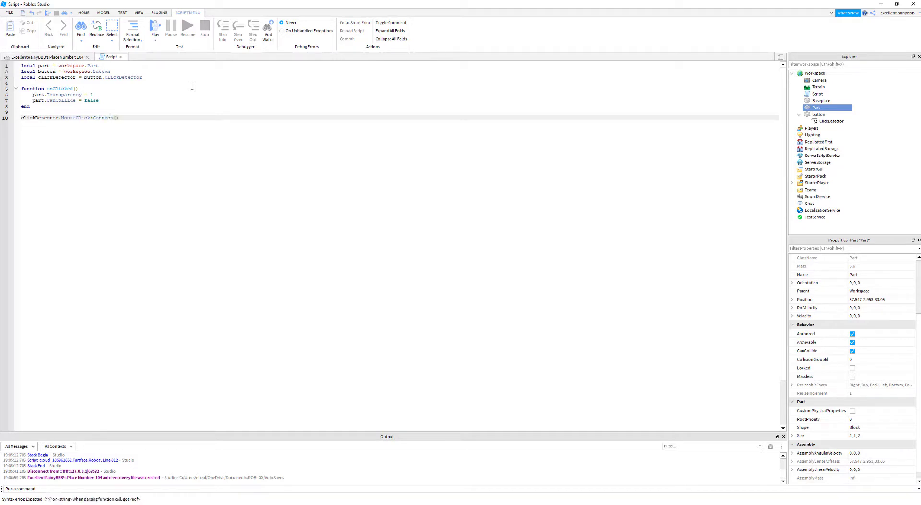
pyautogui.write('onClicked')
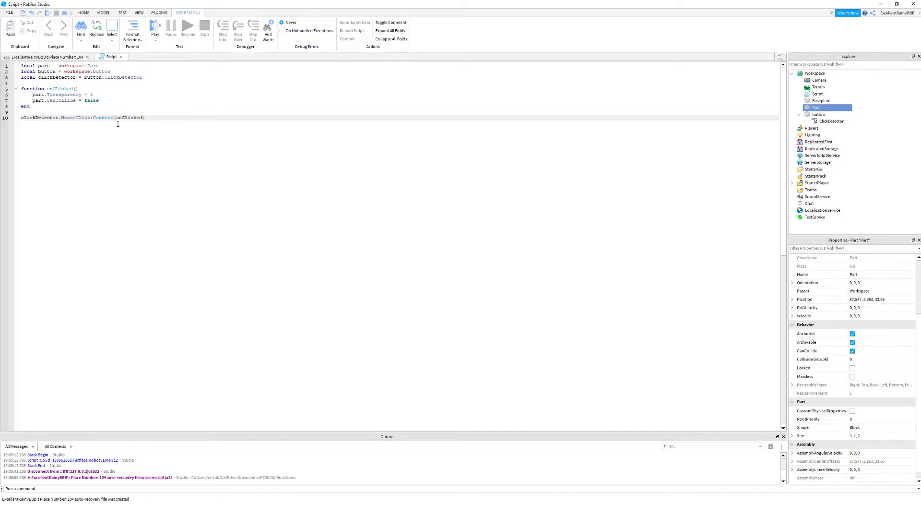
pyautogui.click(45, 95)
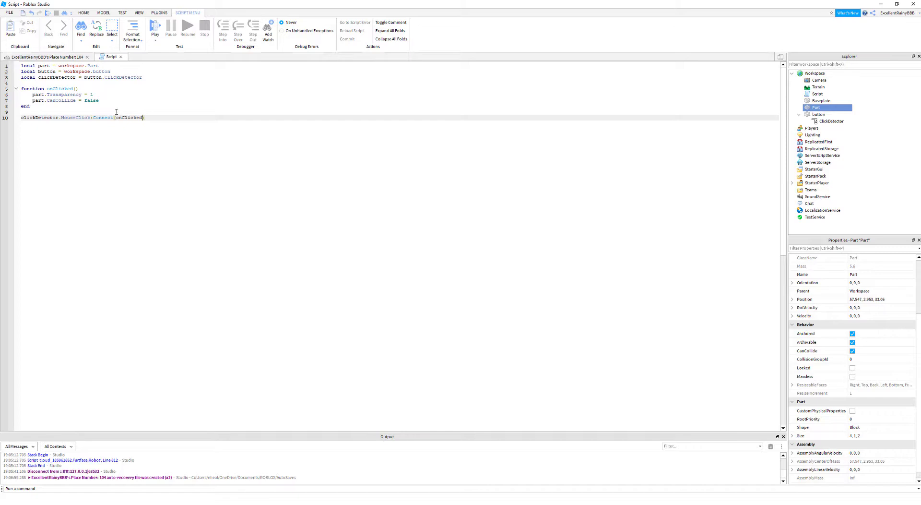
pyautogui.click(47, 57)
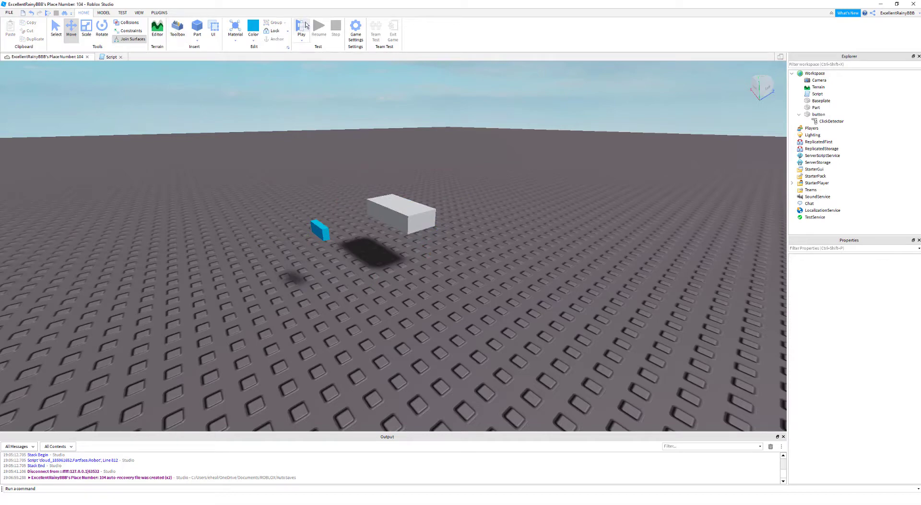
# Step: Launch Play mode and wait for the avatar to spawn on the baseplate
pyautogui.click(301, 28)
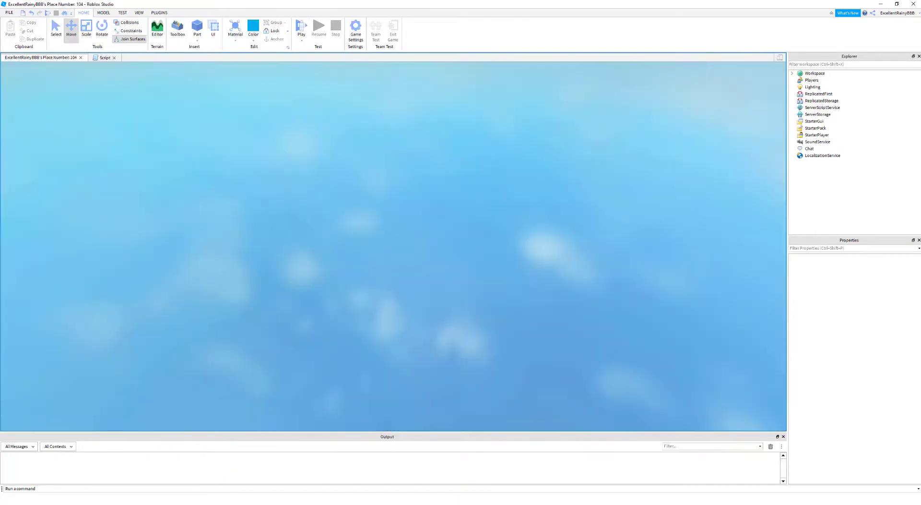
pyautogui.click(301, 31)
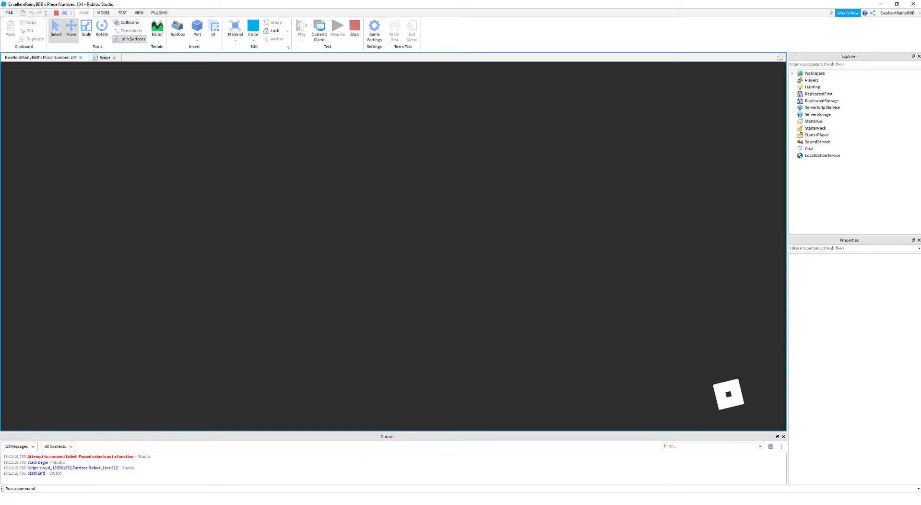
pyautogui.click(301, 26)
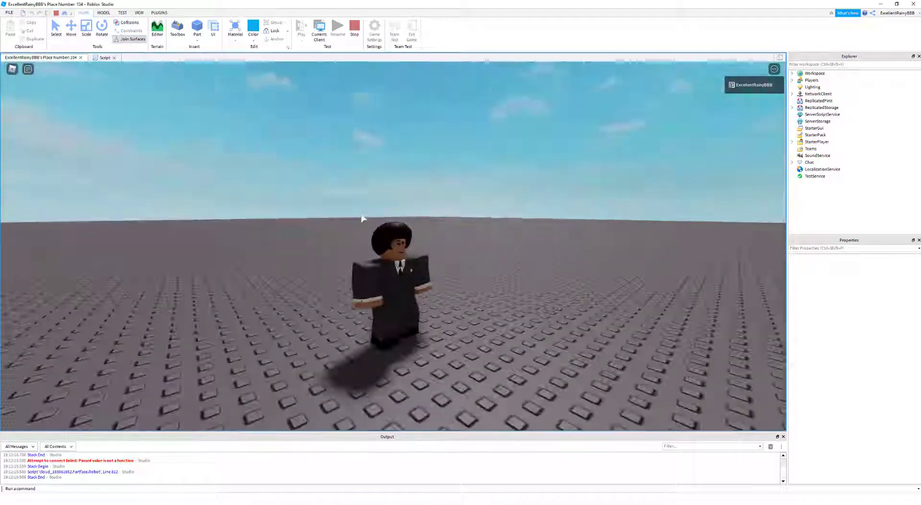